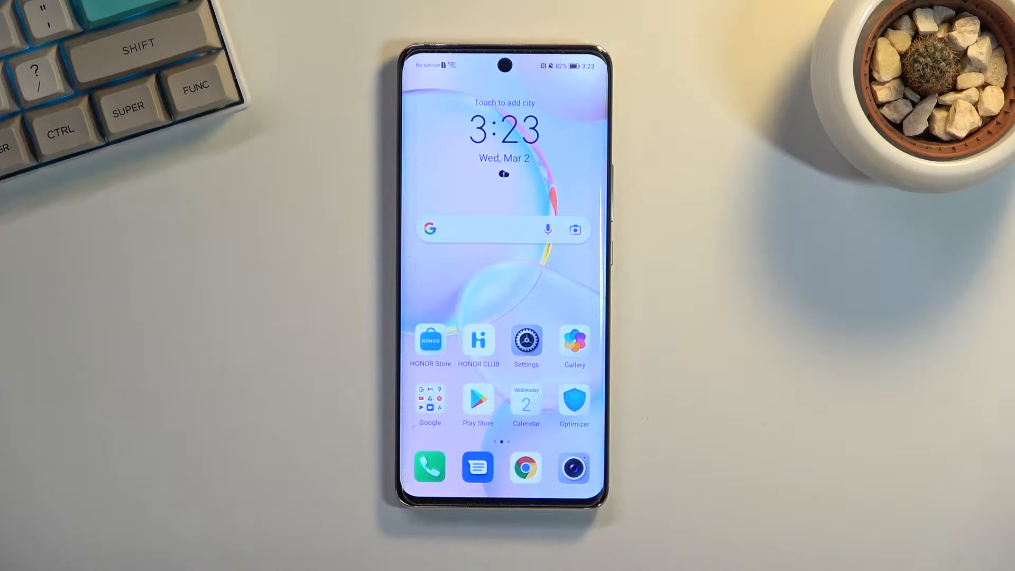
# Launch the Settings app from the home screen icon
pyautogui.click(525, 340)
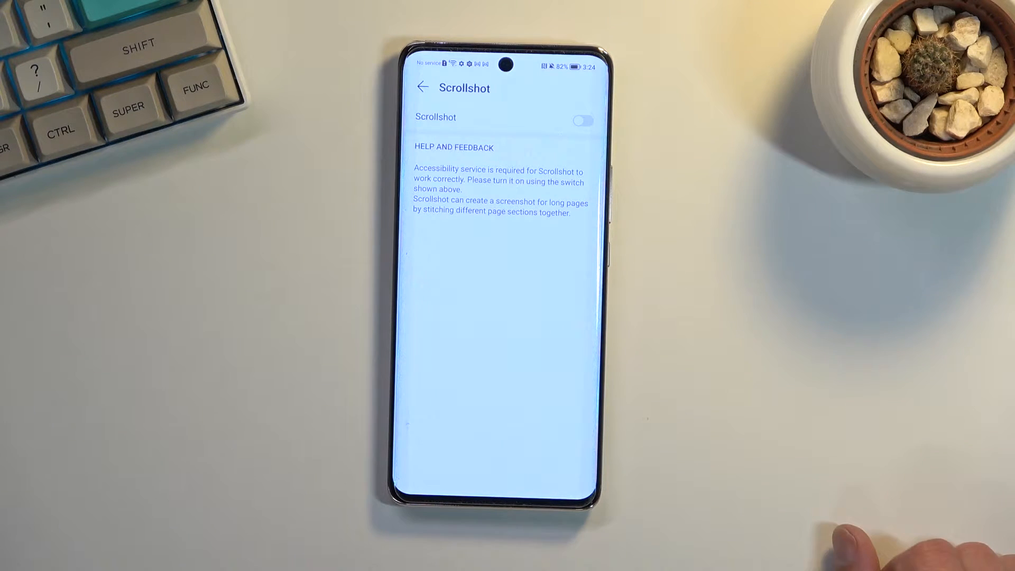
# Switch the Scrollshot accessibility toggle on
pyautogui.click(582, 120)
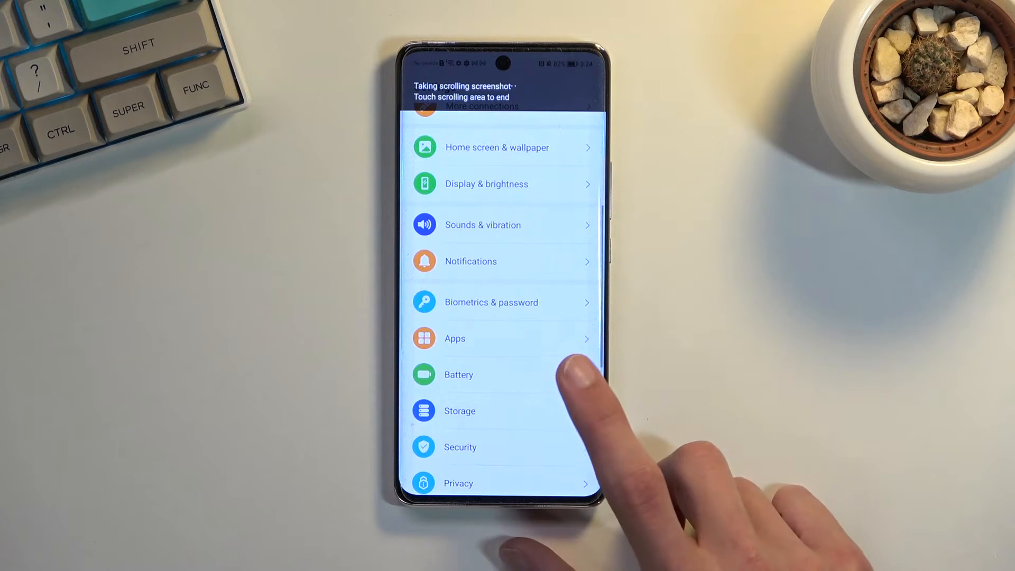
# Let the scrolling screenshot advance down the Settings list toward Users & accounts and Google
pyautogui.scroll(3)
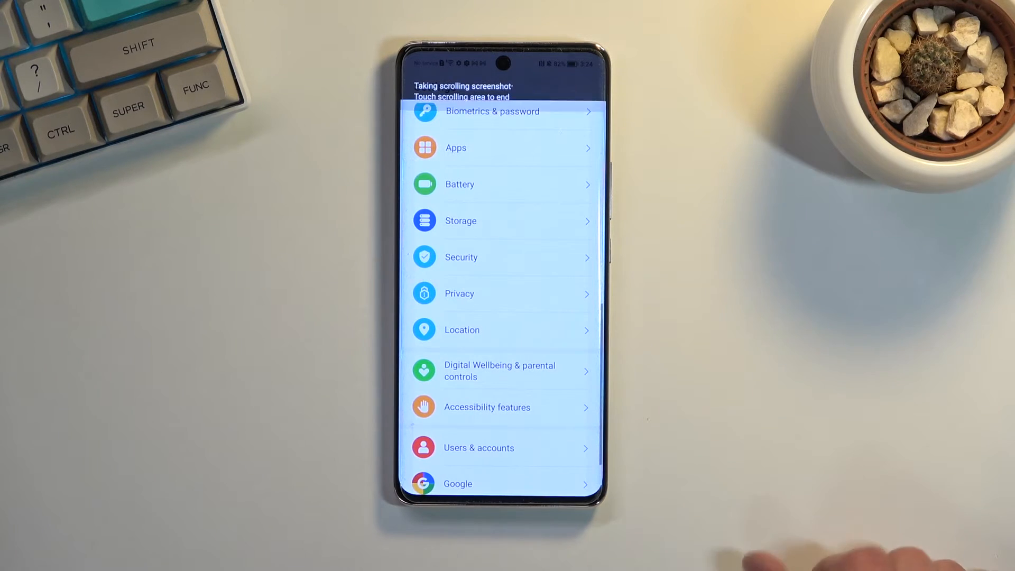